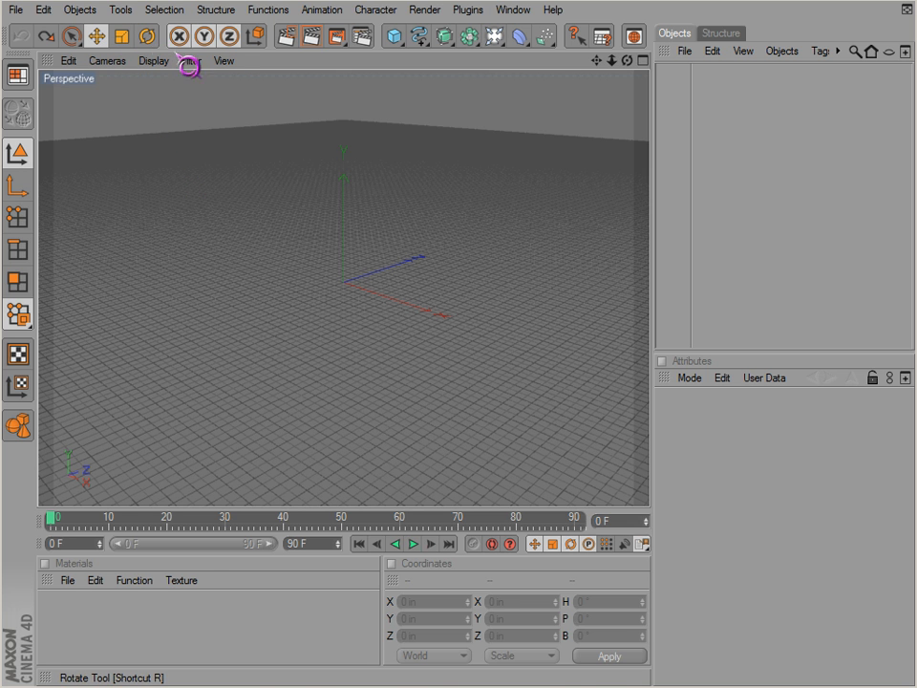
# Step: Add a Cone object from the primitive objects palette
pyautogui.click(394, 36)
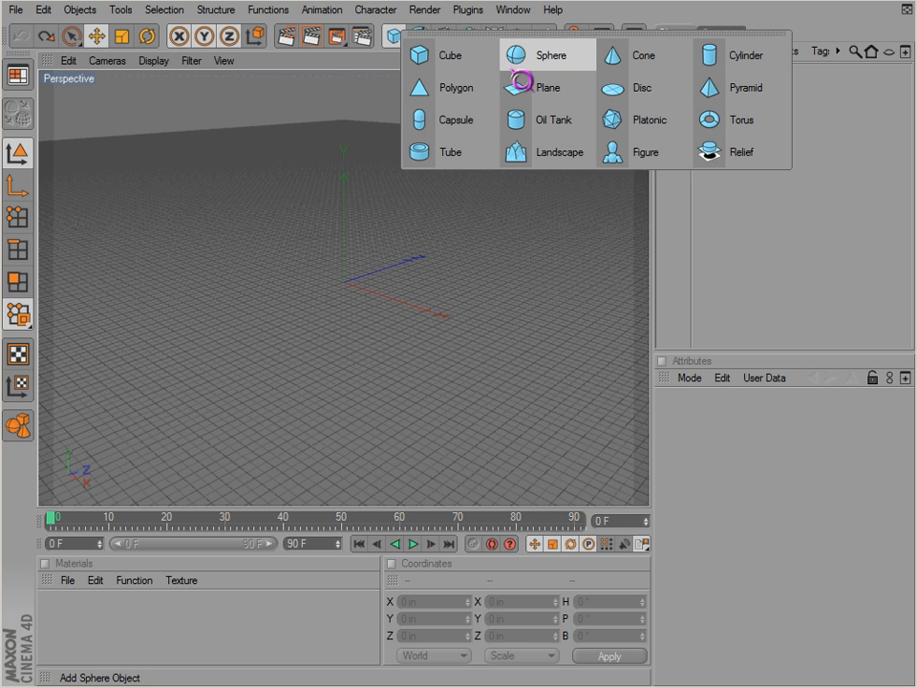
pyautogui.click(643, 54)
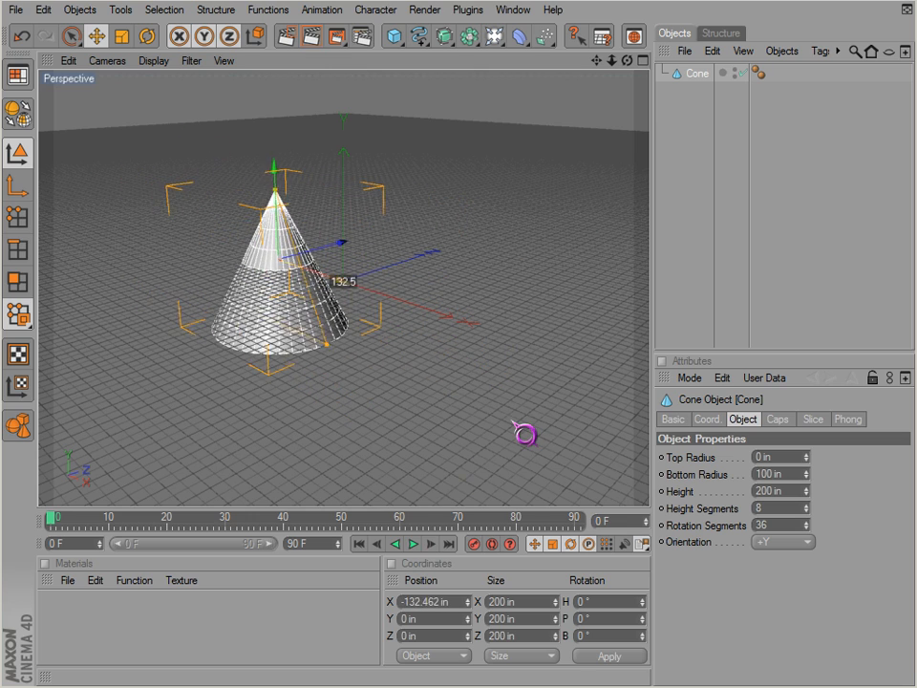
# Step: Drag the cone along its X, Z and Y handles, ending back near the origin
pyautogui.moveTo(526, 436); pyautogui.dragTo(339, 282)
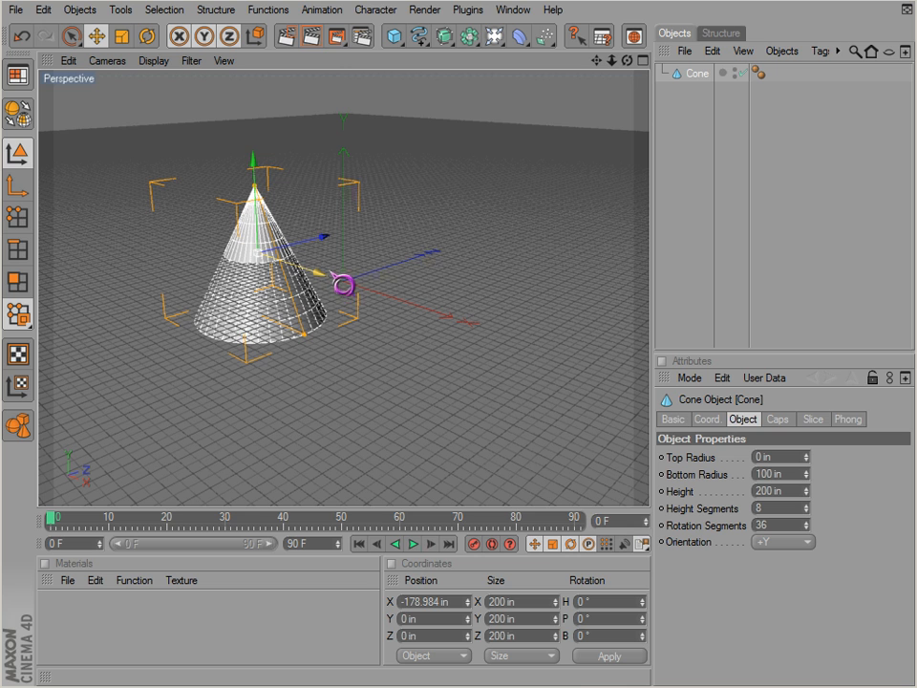
pyautogui.moveTo(339, 281); pyautogui.dragTo(526, 435)
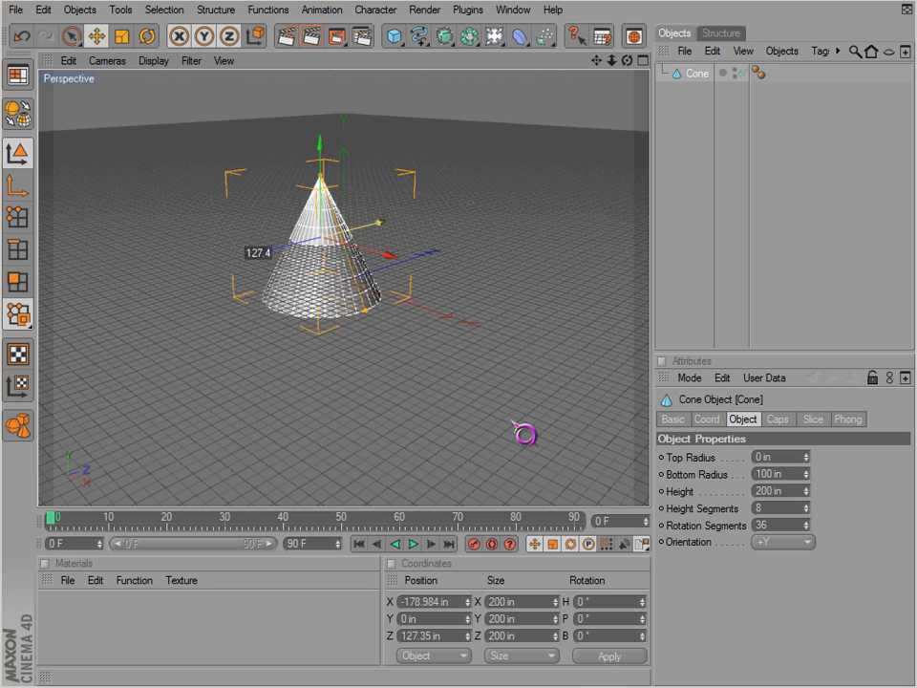
pyautogui.moveTo(525, 435); pyautogui.dragTo(391, 214)
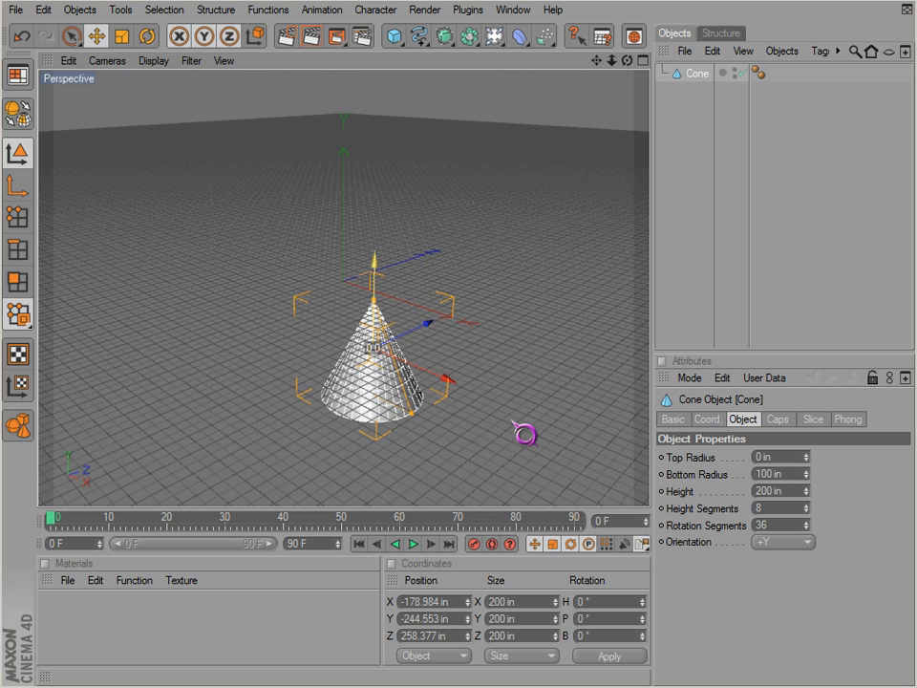
pyautogui.moveTo(526, 435); pyautogui.dragTo(392, 234)
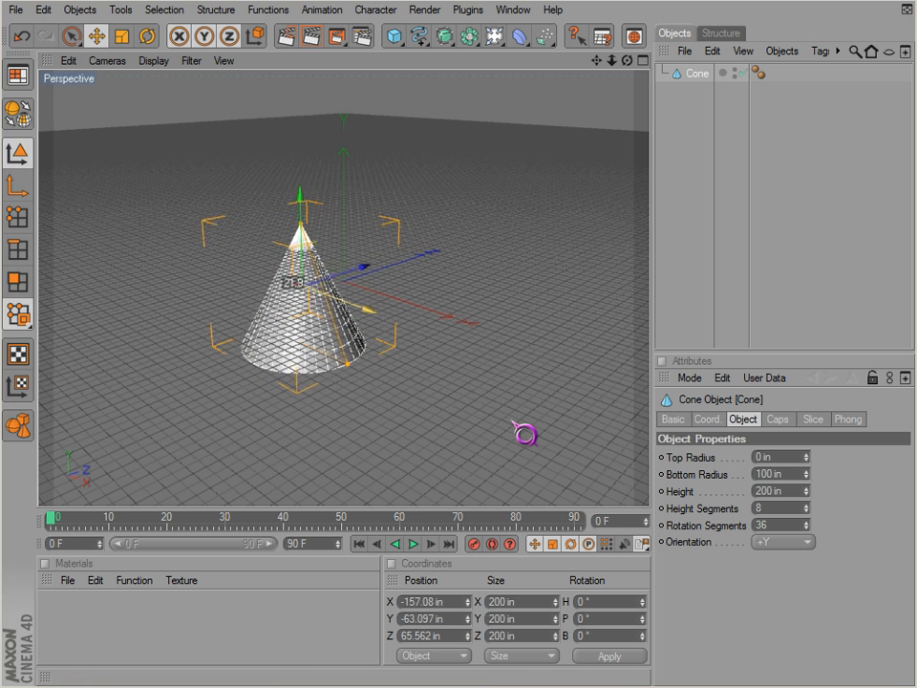
pyautogui.moveTo(525, 434); pyautogui.dragTo(487, 630)
pyautogui.write('125')
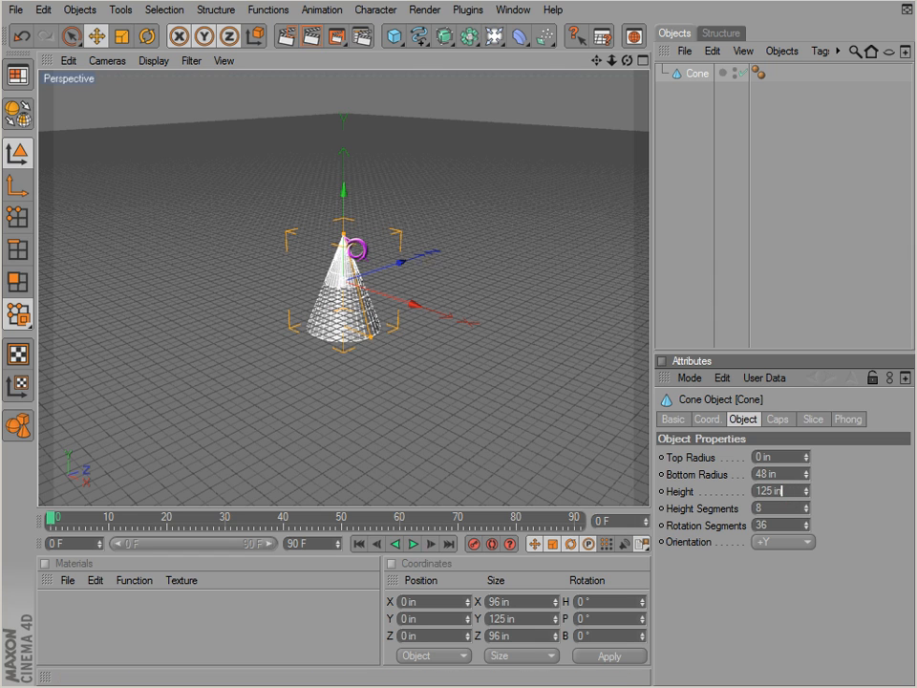
# Step: Drag in the viewport on the origin-centred cone with 48 in radius and 125 in height
pyautogui.moveTo(361, 250); pyautogui.dragTo(374, 363)
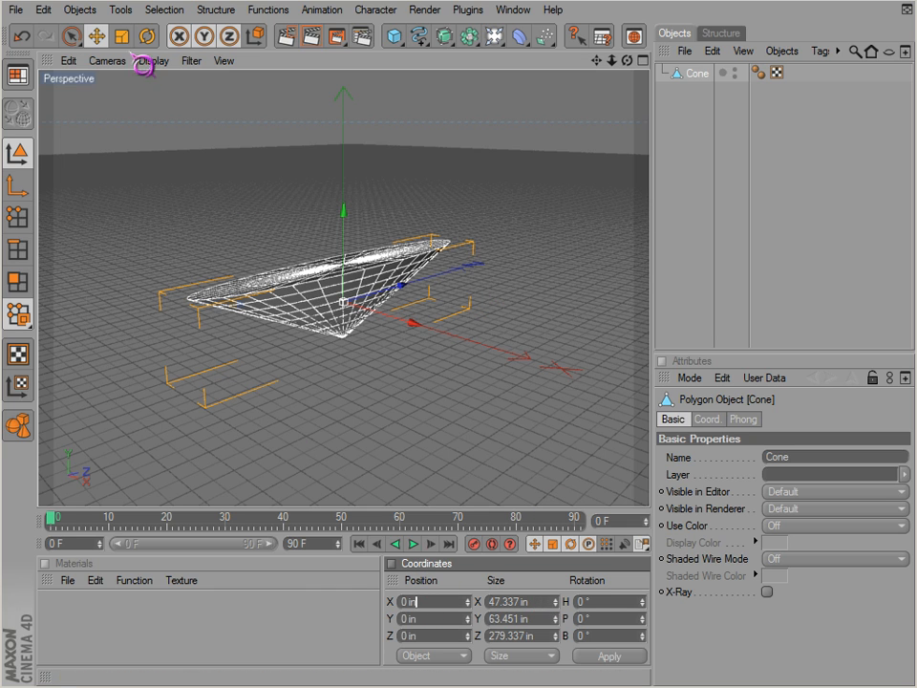
# Step: Use the Scale tool to rescale the cone to about 129 × 59 × 170 in
pyautogui.click(121, 35)
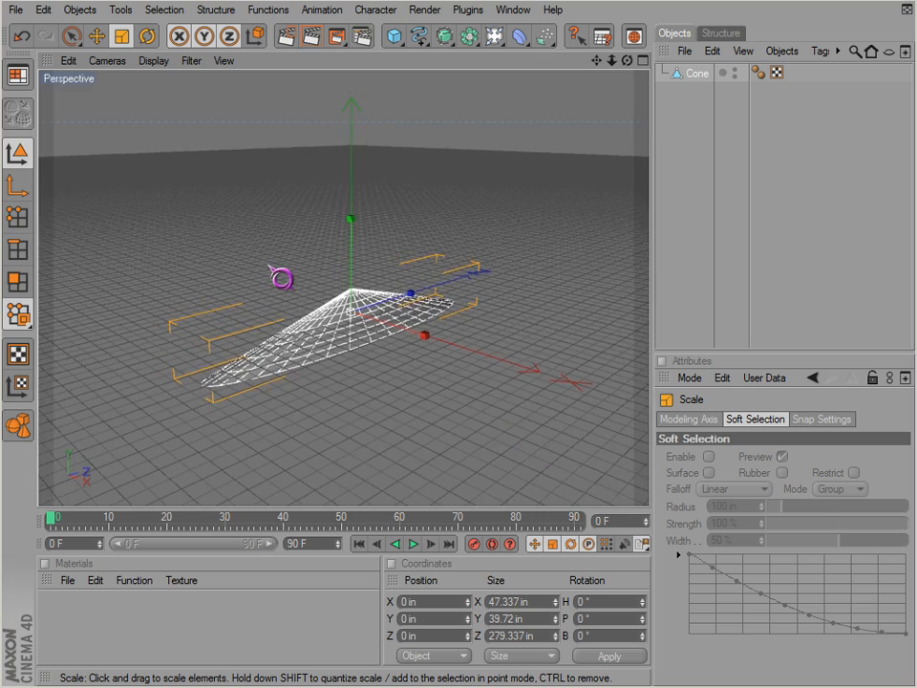
pyautogui.moveTo(280, 278); pyautogui.dragTo(525, 435)
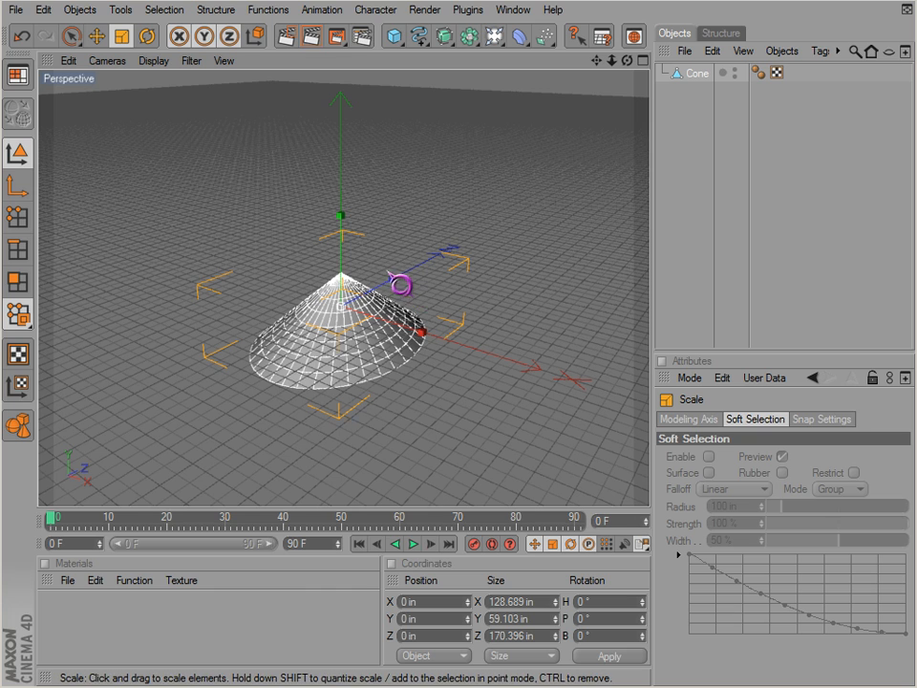
pyautogui.moveTo(524, 436)
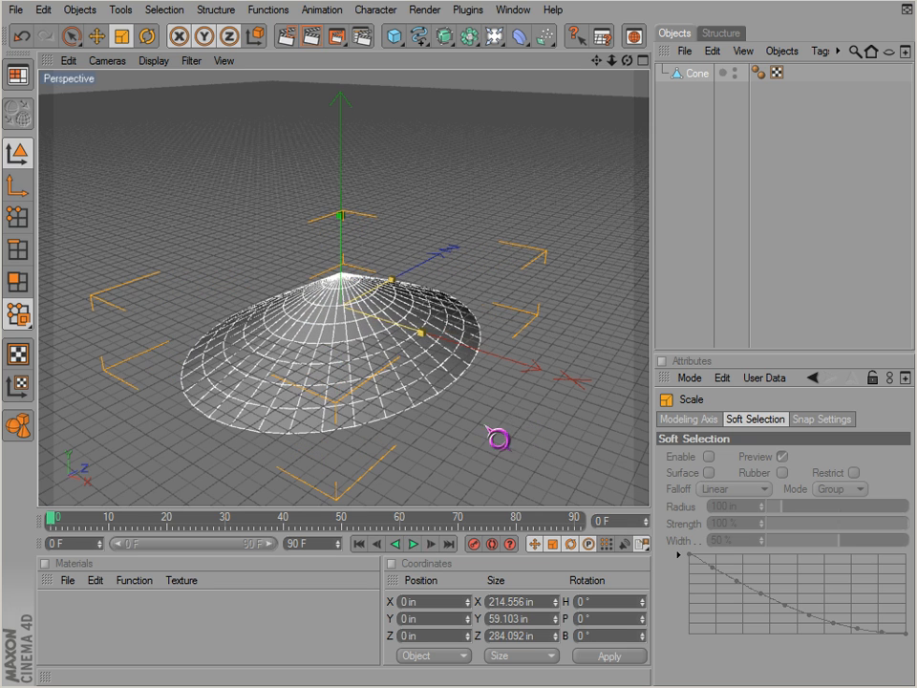
# Step: Shrink the base, heighten the cone, then scale it uniformly down and up to about 369 × 210 × 291 in
pyautogui.moveTo(496, 440); pyautogui.dragTo(439, 346)
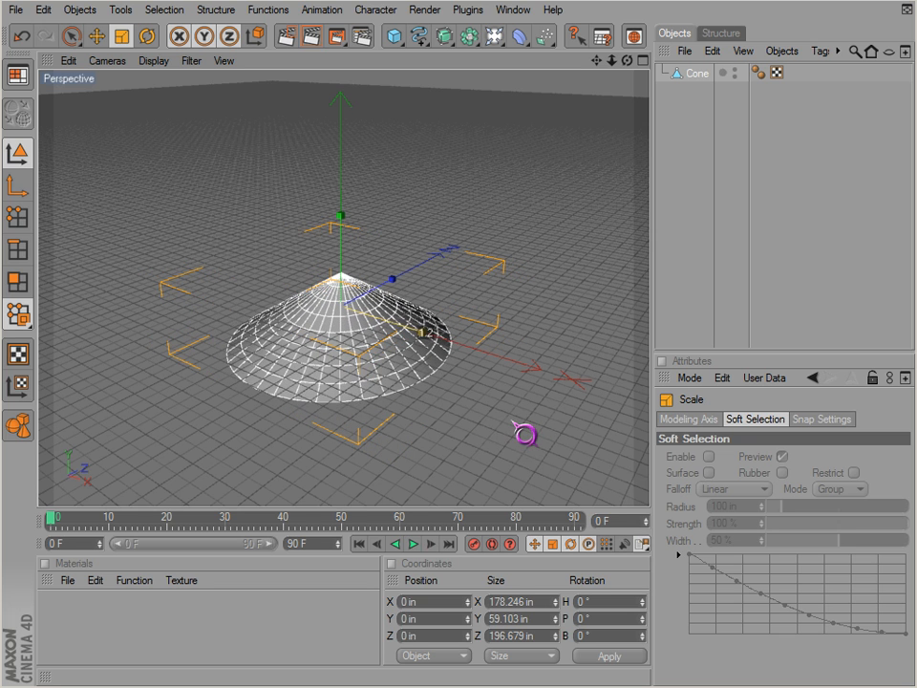
pyautogui.moveTo(525, 436); pyautogui.dragTo(403, 289)
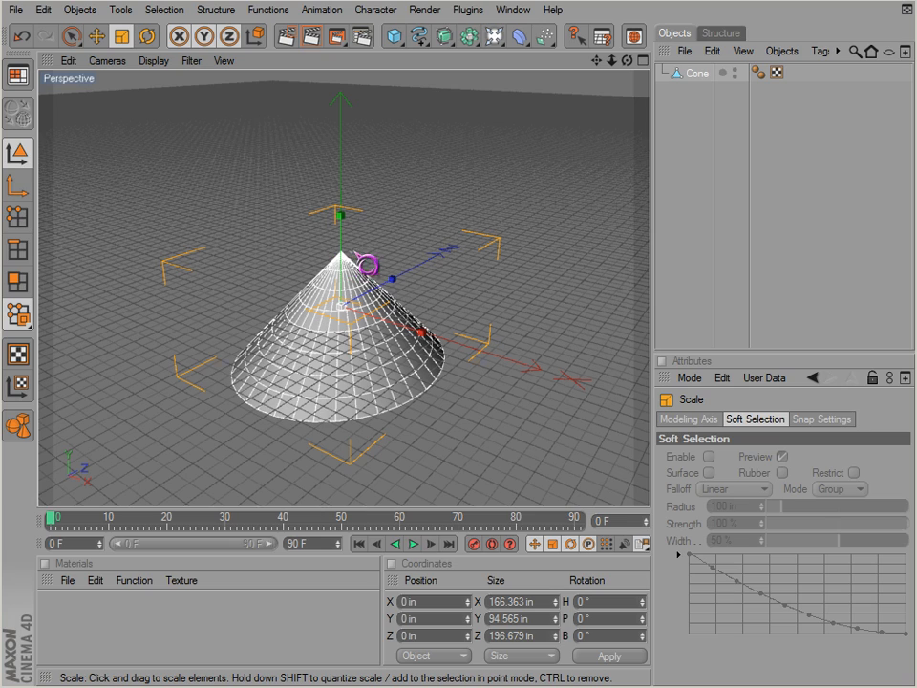
pyautogui.moveTo(367, 264); pyautogui.dragTo(526, 434)
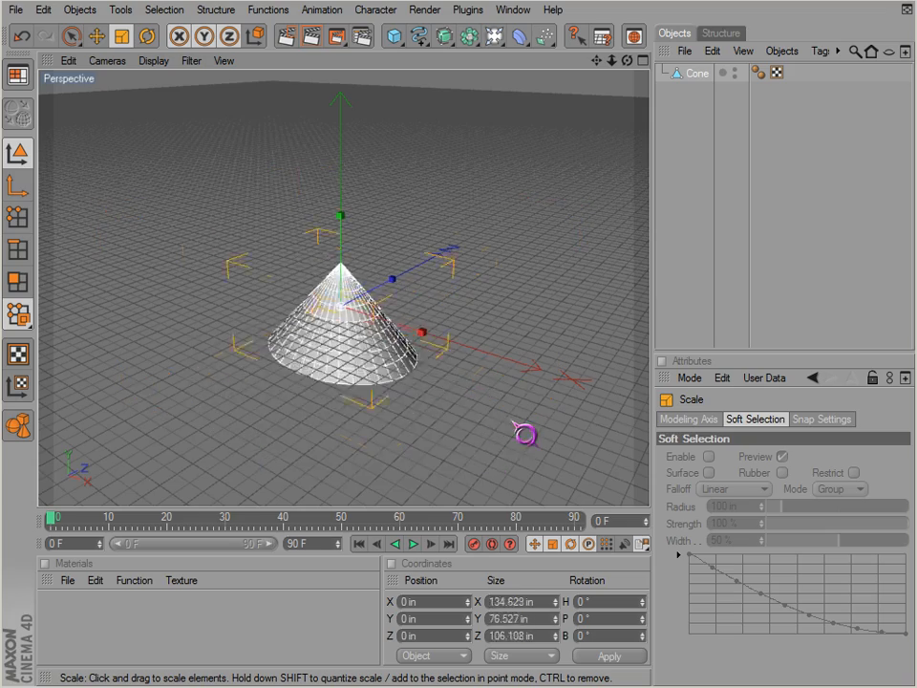
pyautogui.moveTo(526, 435); pyautogui.dragTo(320, 359)
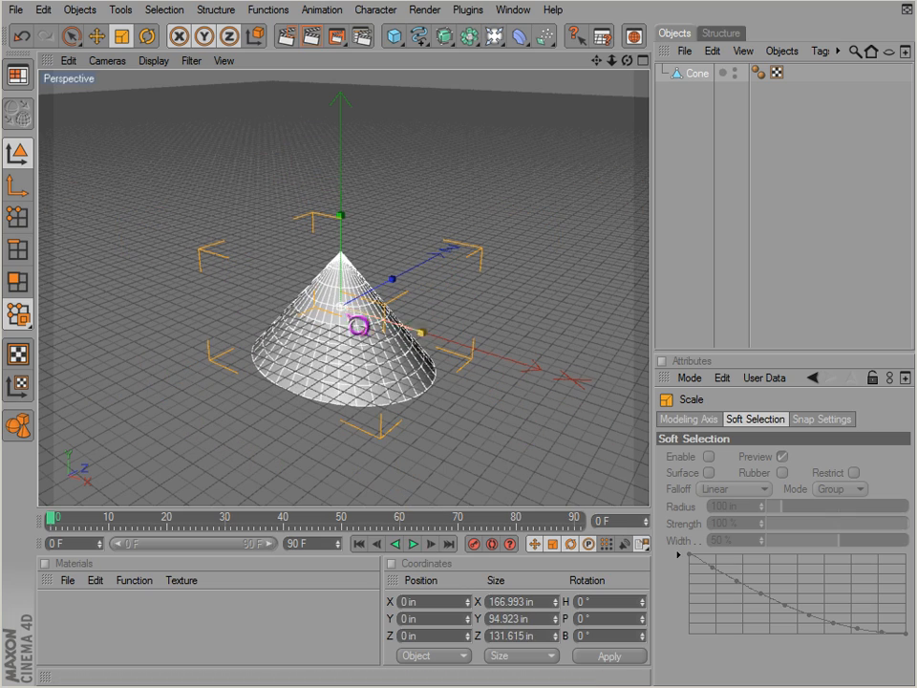
pyautogui.moveTo(359, 323); pyautogui.dragTo(602, 396)
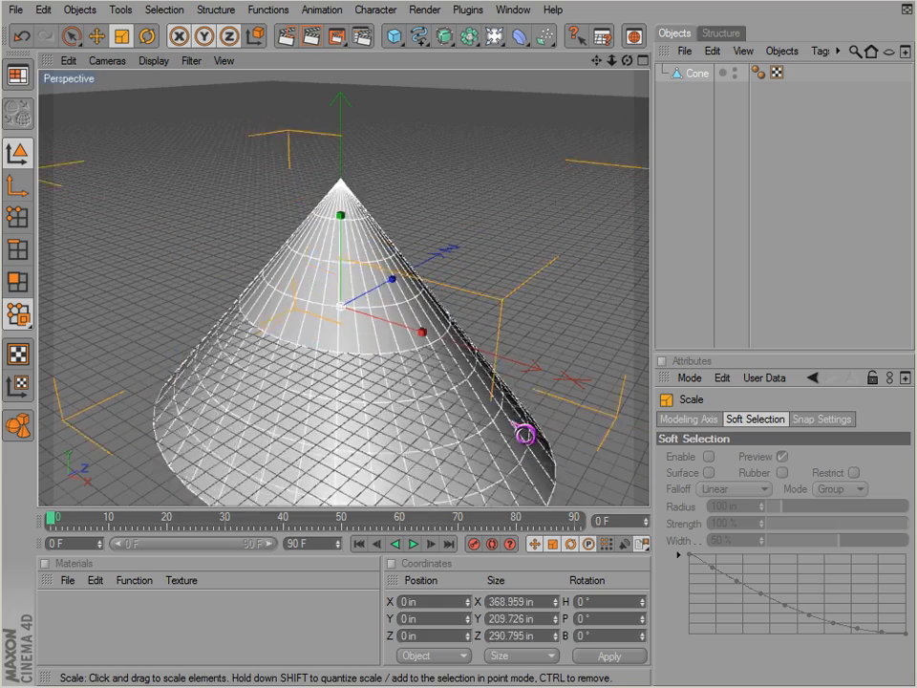
# Step: Shrink the cone back to roughly 191 × 108 × 150 in and toggle an axis lock
pyautogui.moveTo(525, 435); pyautogui.dragTo(428, 228)
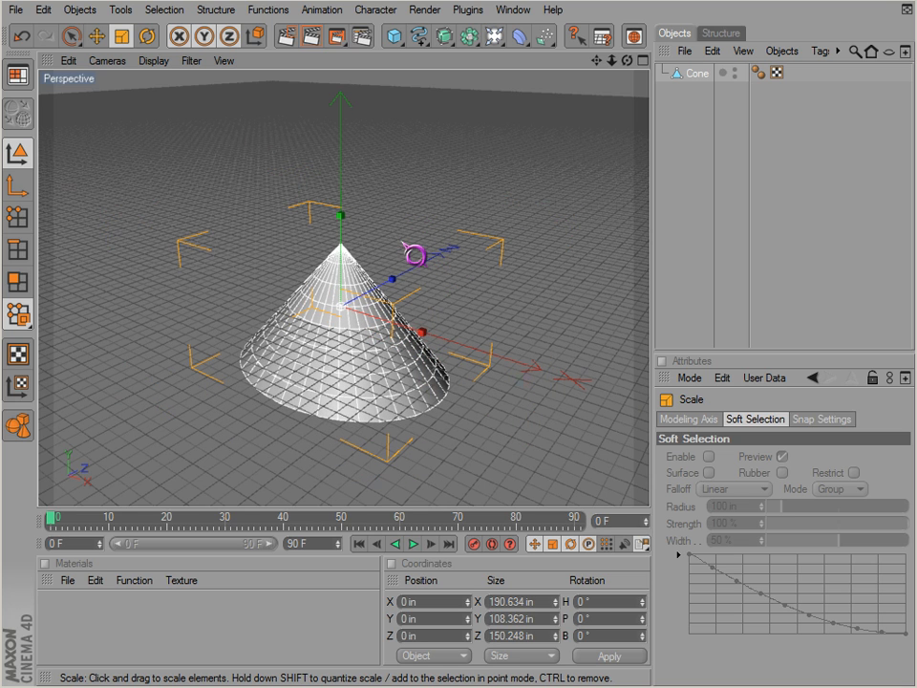
pyautogui.click(228, 35)
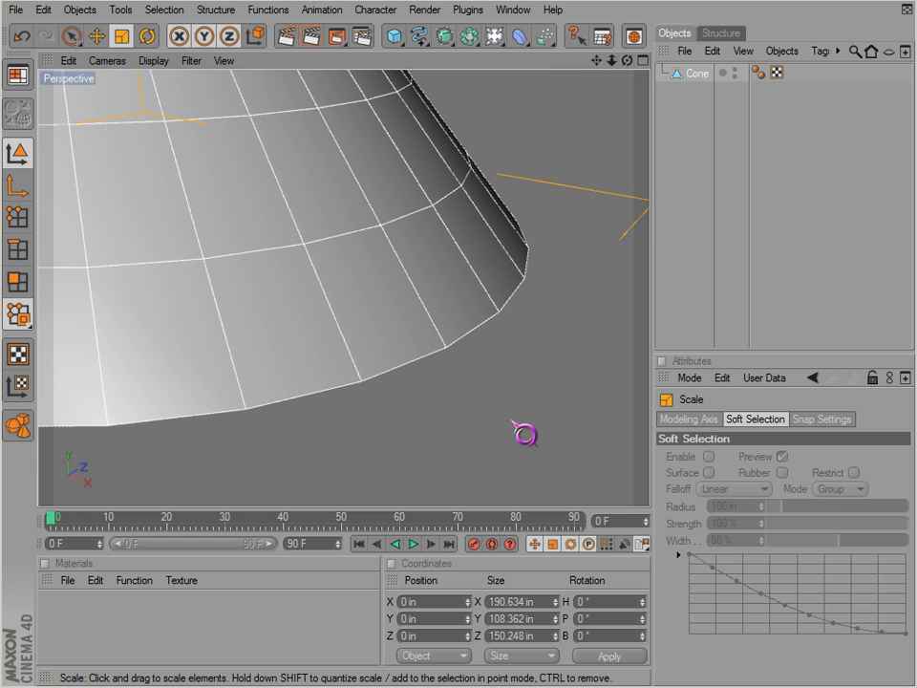
pyautogui.moveTo(493, 315)
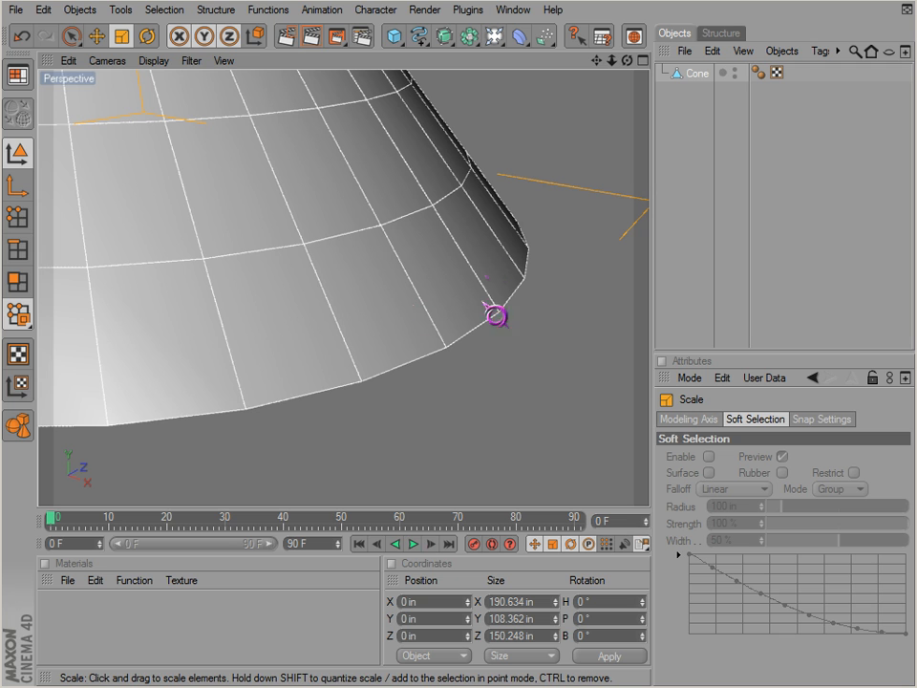
pyautogui.moveTo(336, 275)
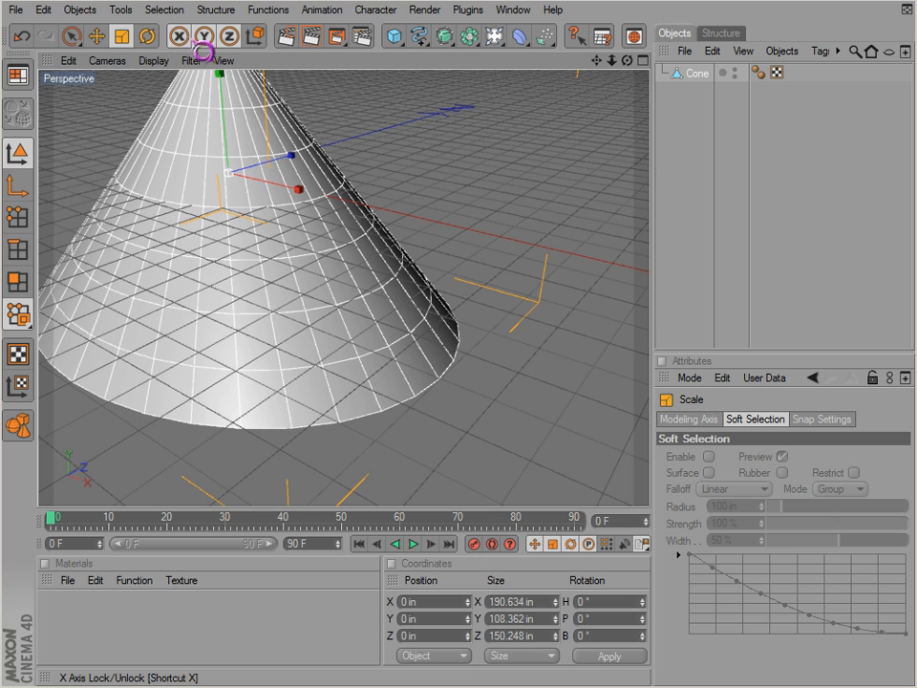
# Step: Turn off the Y and Z axis locks and widen the cone along X to about 229 in
pyautogui.click(229, 35)
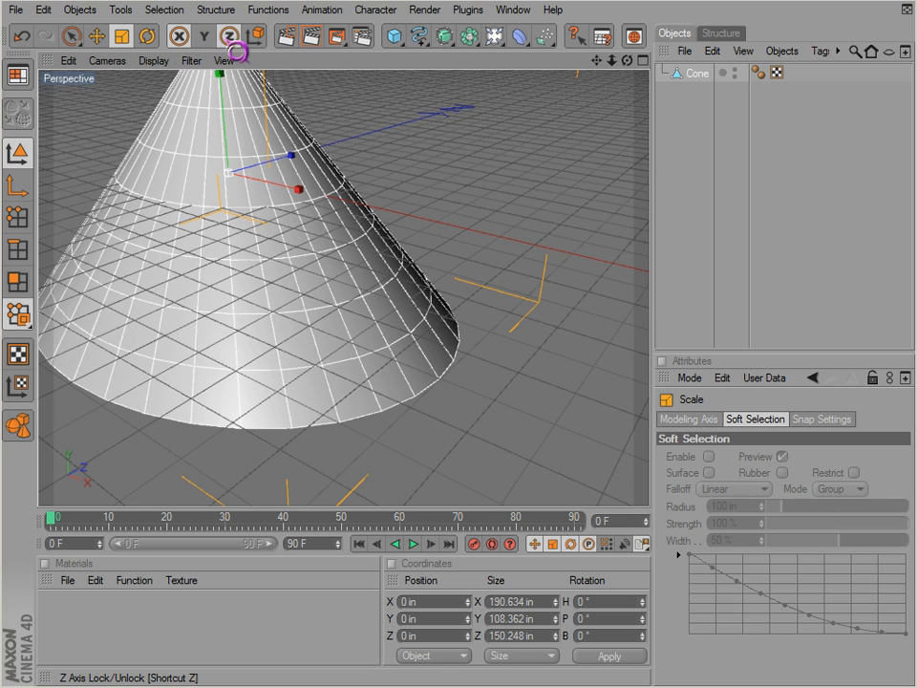
pyautogui.click(204, 35)
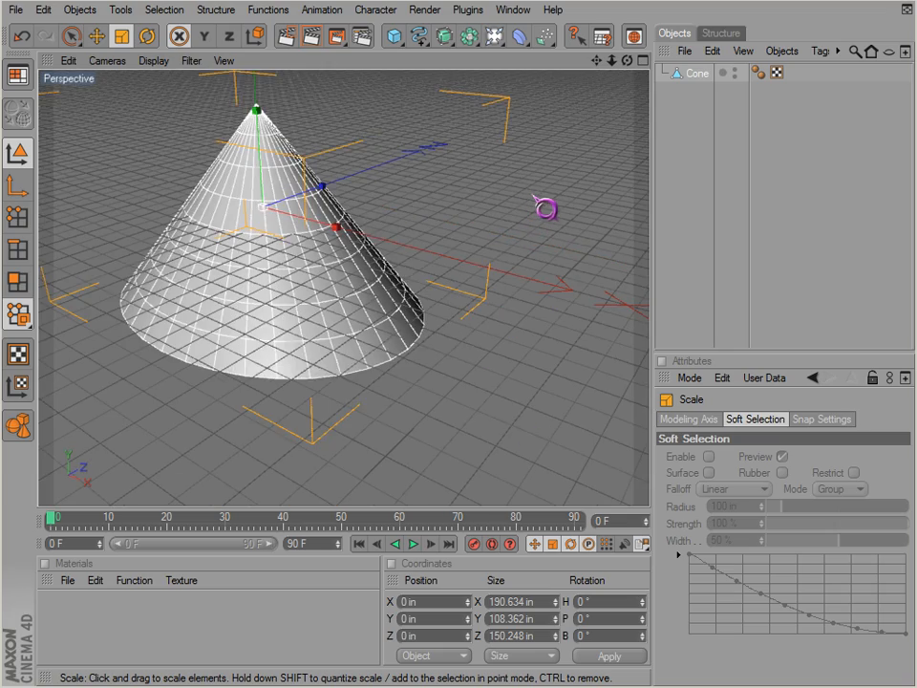
pyautogui.moveTo(545, 205); pyautogui.dragTo(526, 434)
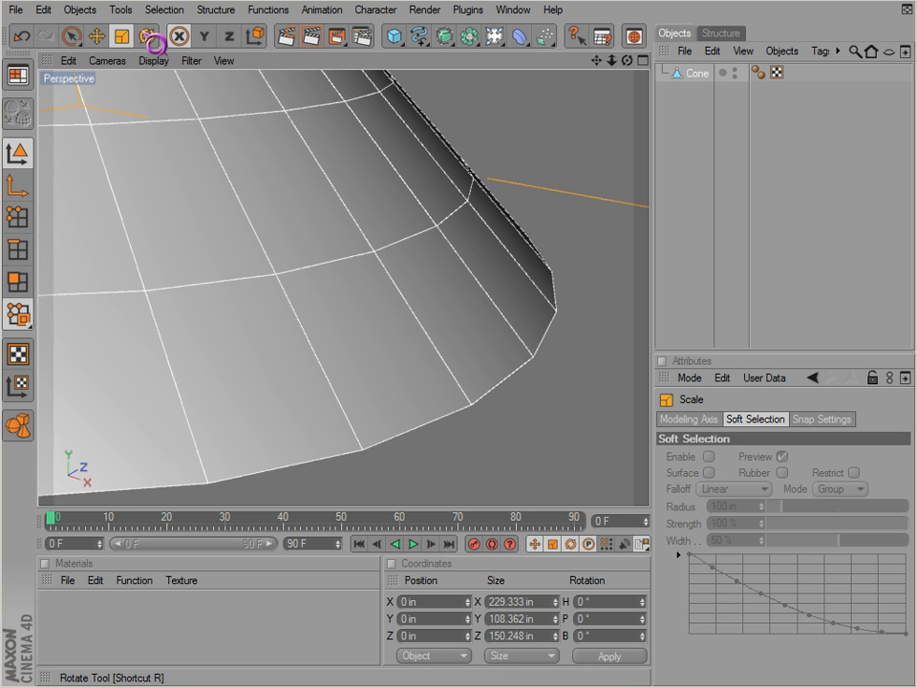
# Step: Cycle through the Rotate, Move and Scale tools
pyautogui.click(94, 35)
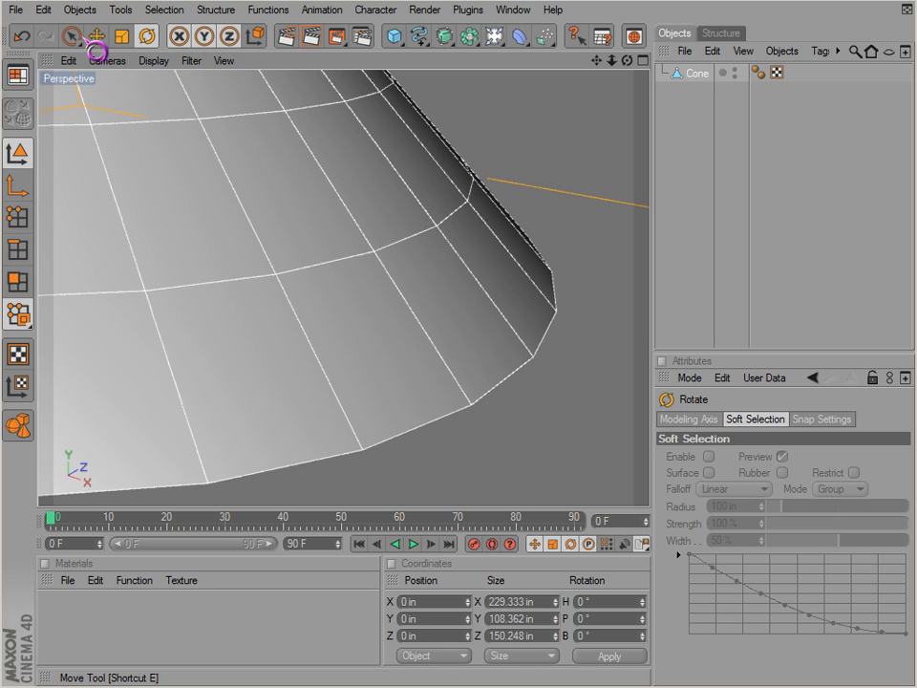
pyautogui.click(96, 35)
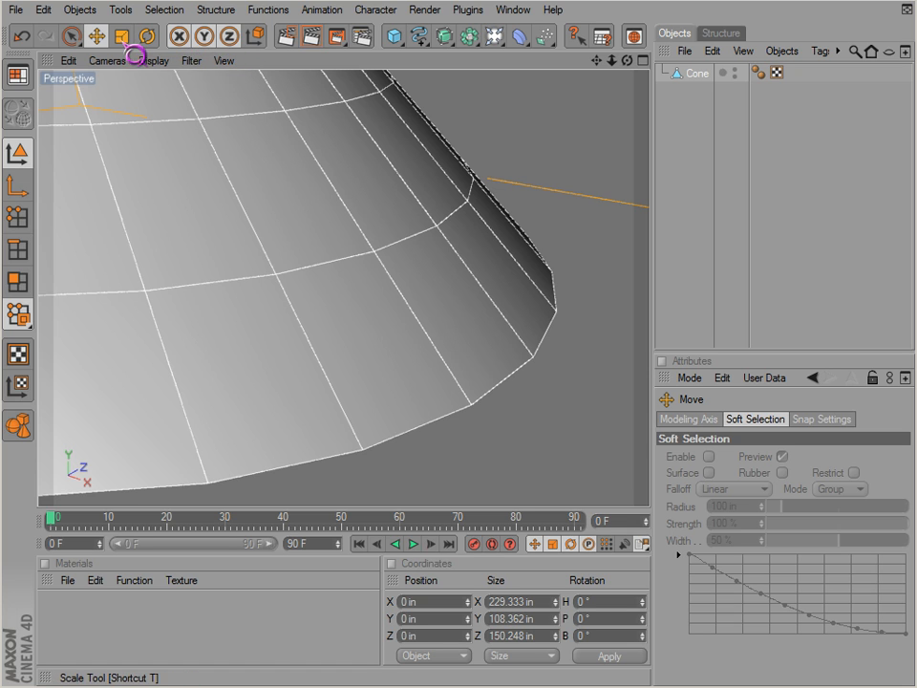
pyautogui.click(121, 35)
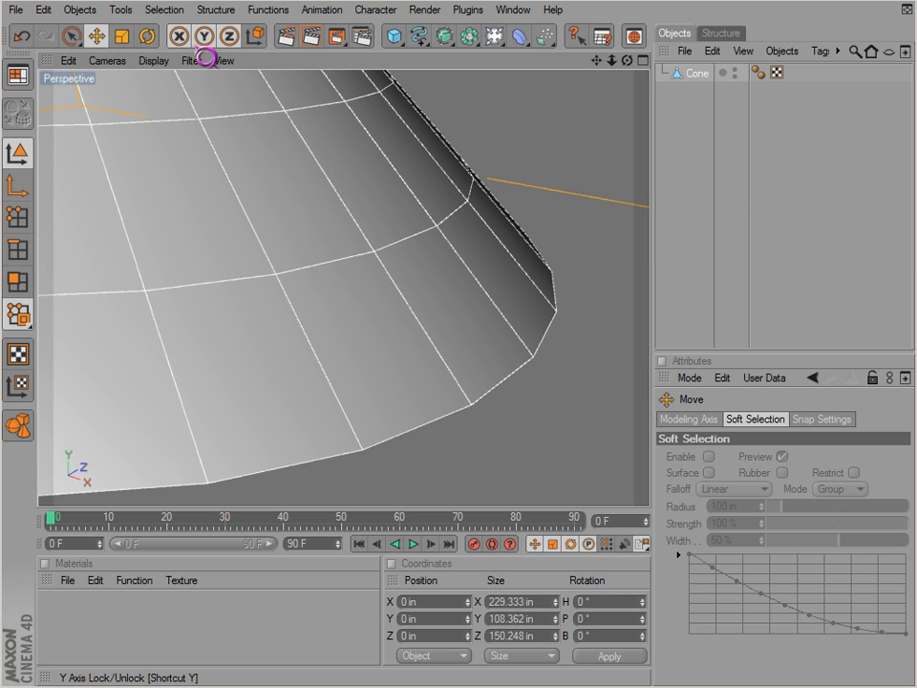
# Step: Toggle the Y lock and test-rotate the cone in pitch and heading, reverting each turn
pyautogui.click(145, 35)
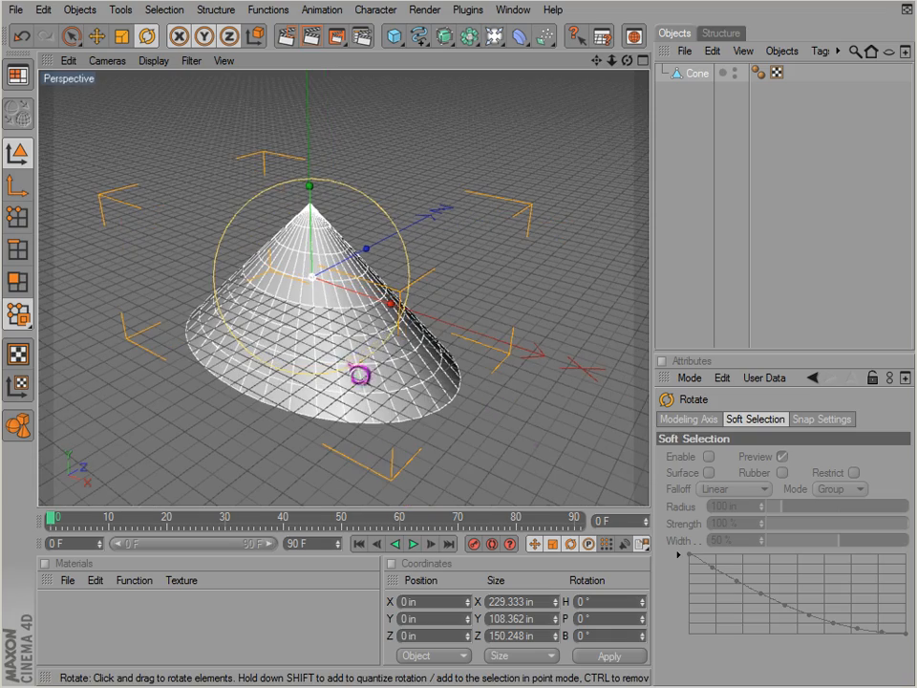
pyautogui.moveTo(361, 375); pyautogui.dragTo(525, 435)
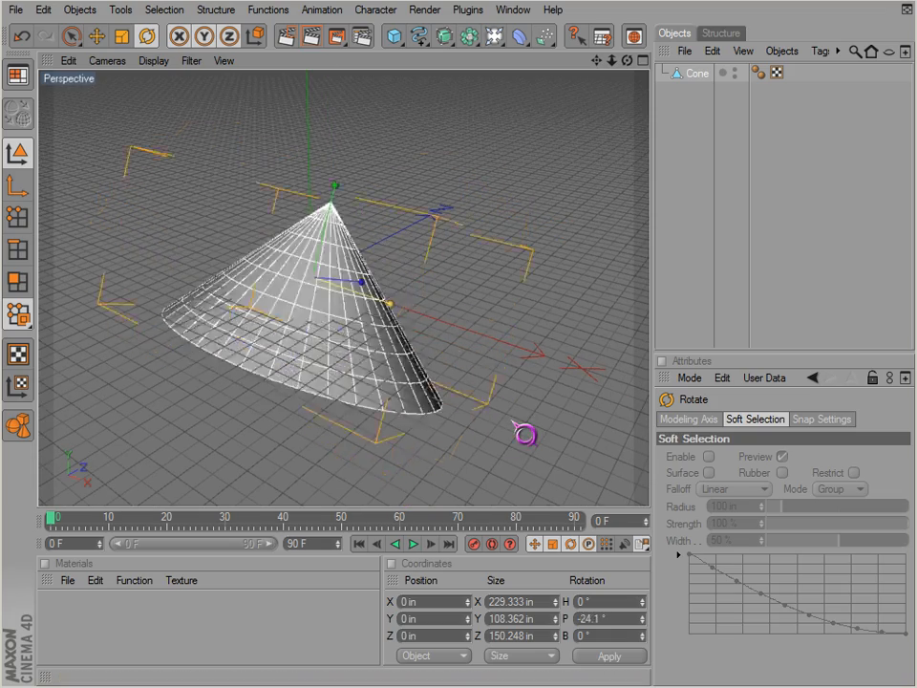
pyautogui.moveTo(526, 434); pyautogui.dragTo(402, 320)
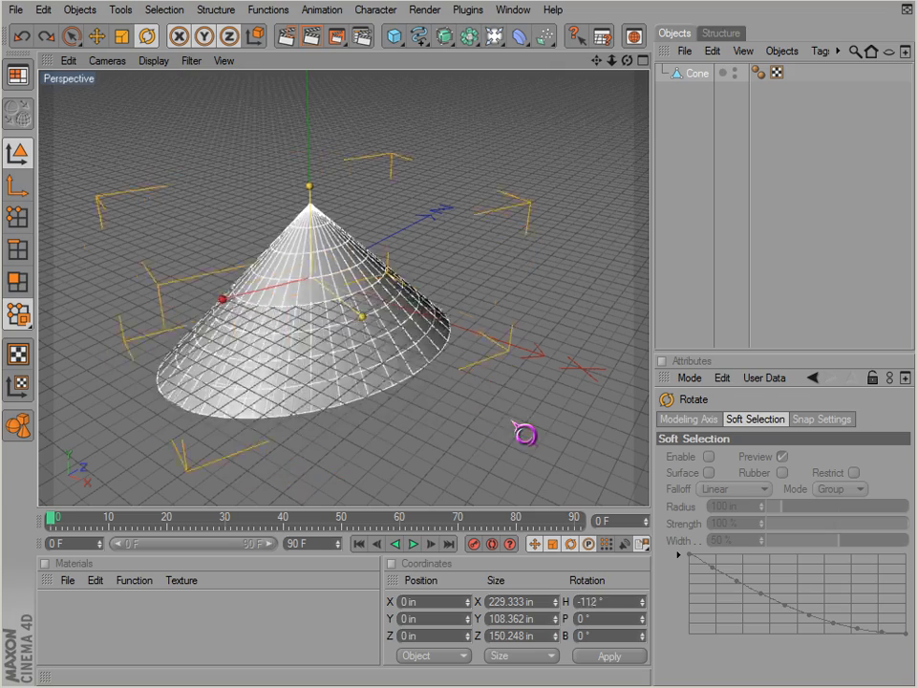
pyautogui.moveTo(524, 434); pyautogui.dragTo(392, 301)
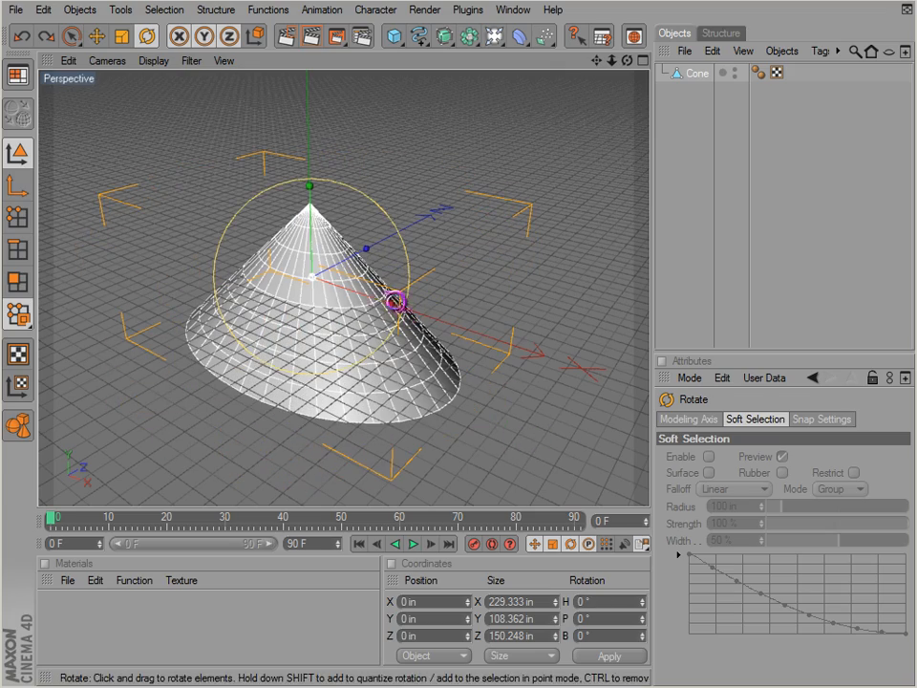
pyautogui.moveTo(396, 300); pyautogui.dragTo(524, 435)
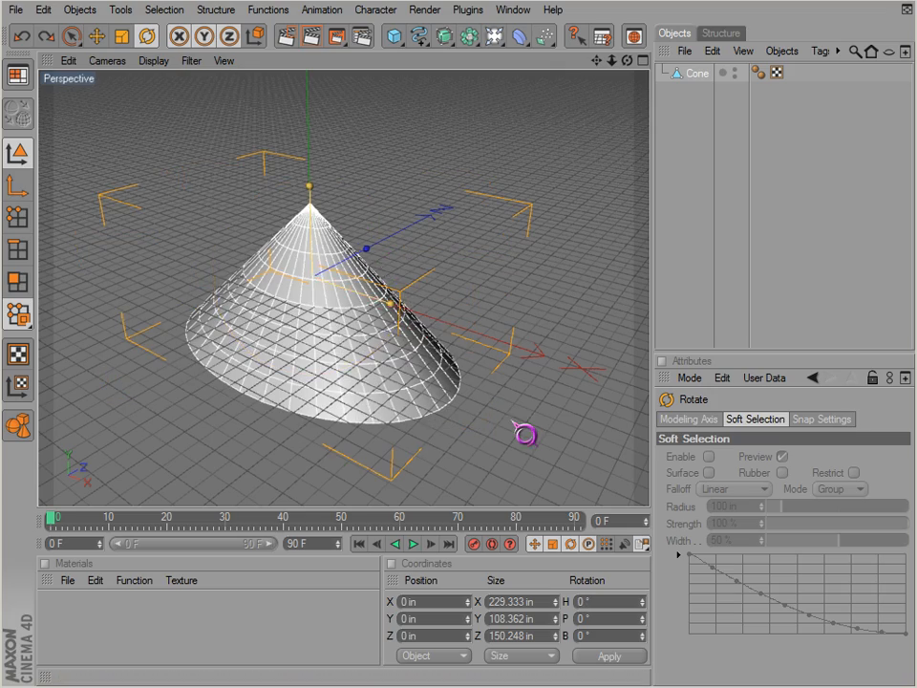
# Step: Tilt the cone about 53° then 30° in pitch, reverting each so it ends unrotated
pyautogui.moveTo(363, 249); pyautogui.dragTo(286, 313)
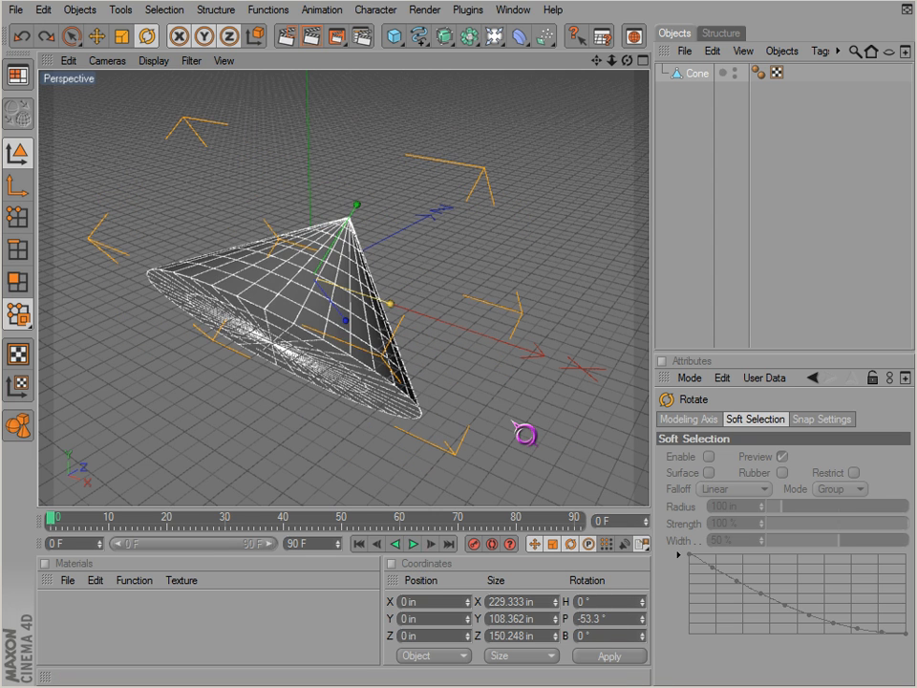
pyautogui.moveTo(526, 434); pyautogui.dragTo(373, 254)
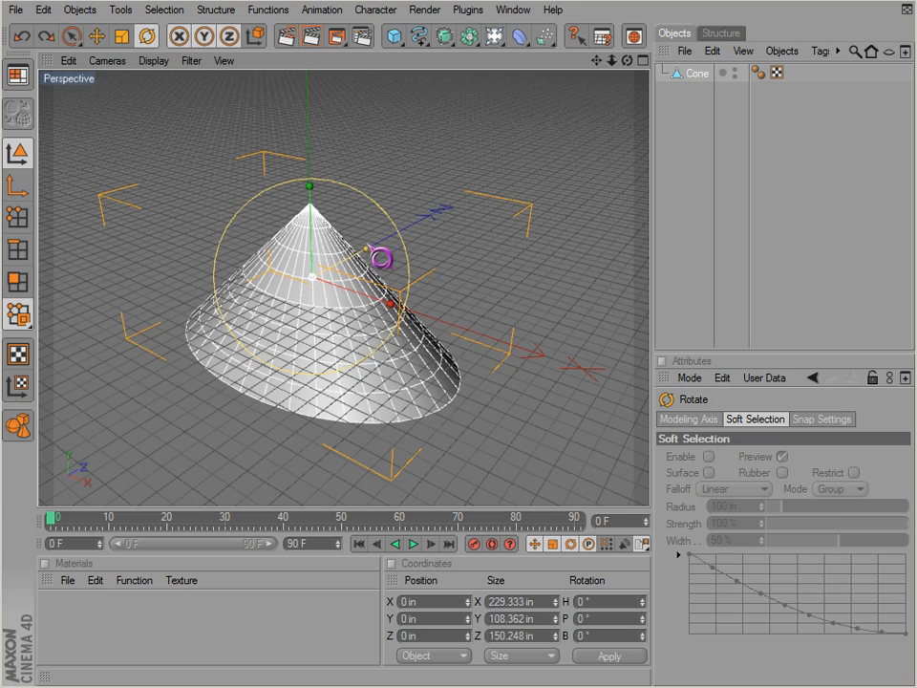
pyautogui.moveTo(382, 253); pyautogui.dragTo(525, 435)
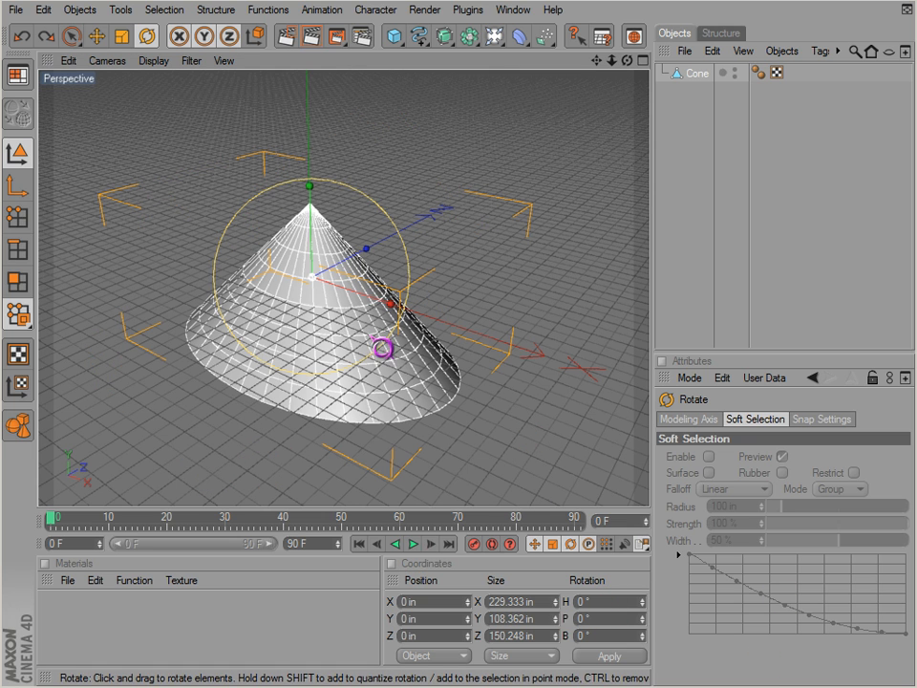
pyautogui.moveTo(365, 347); pyautogui.dragTo(524, 436)
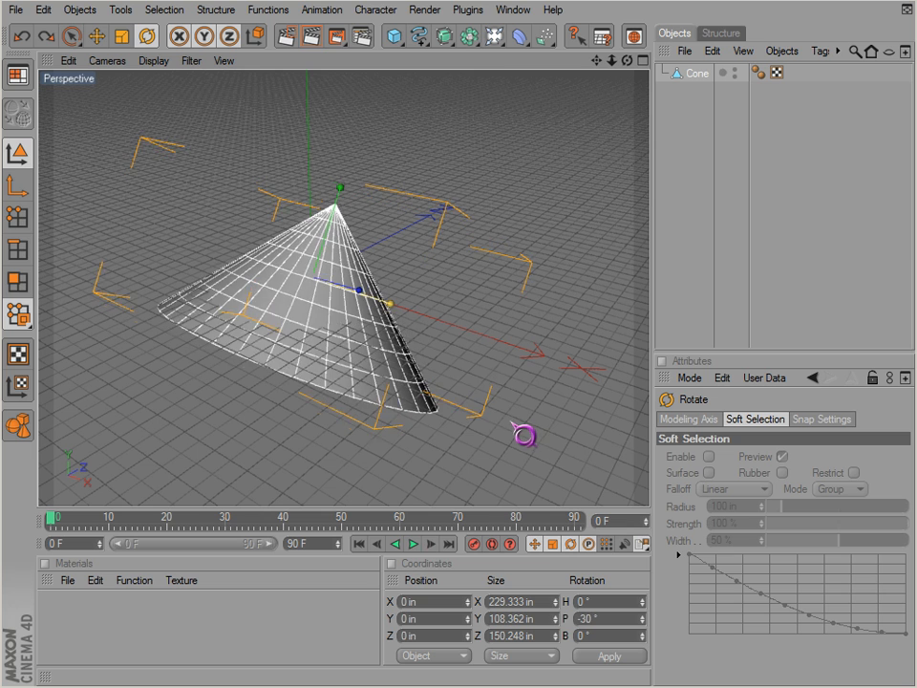
pyautogui.moveTo(525, 435); pyautogui.dragTo(396, 315)
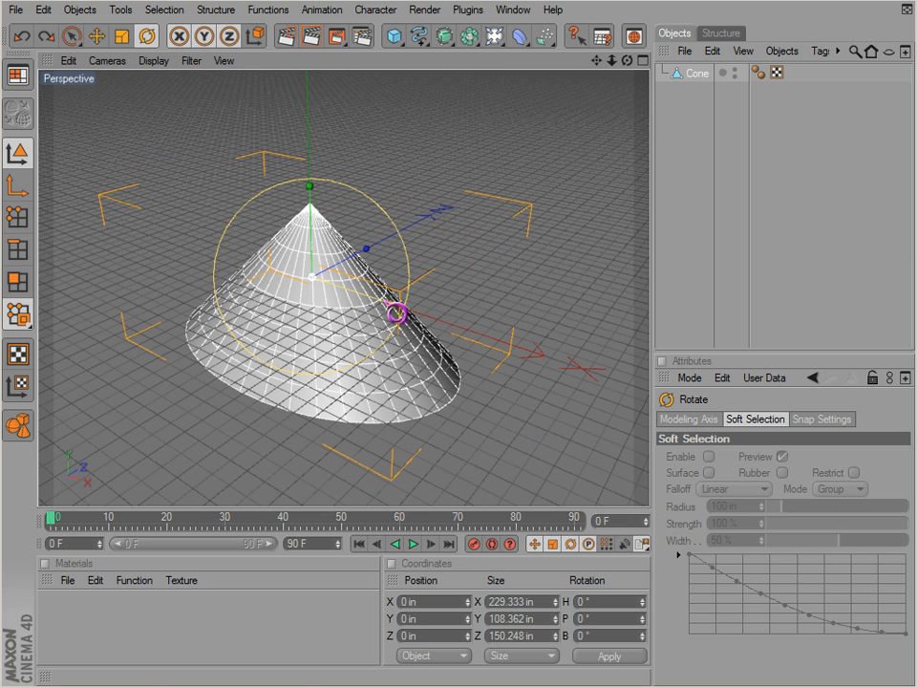
pyautogui.click(95, 35)
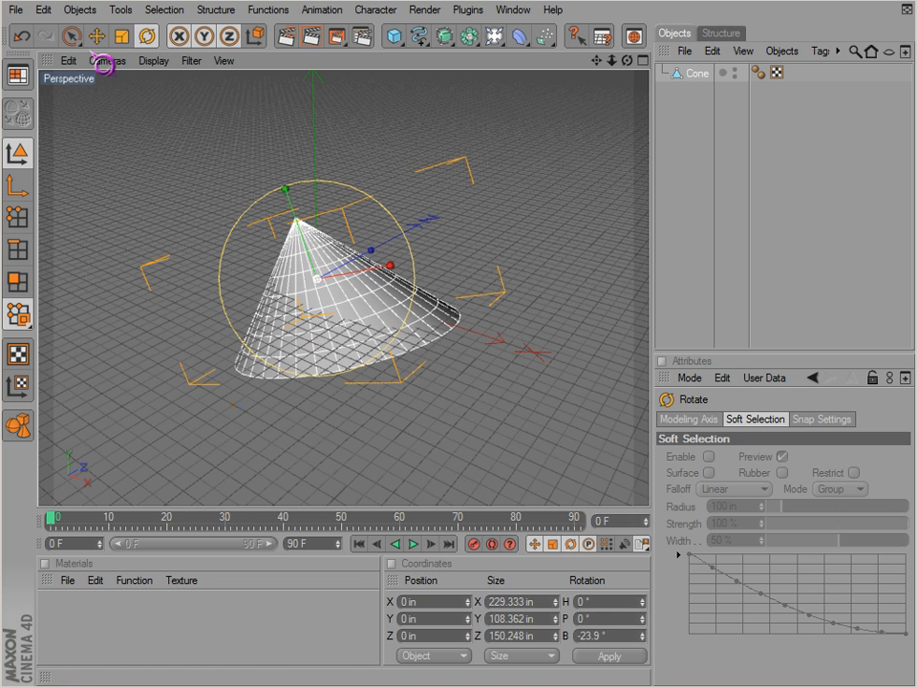
# Step: Choose the Move tool and toggle the Z axis lock to raise the cone to Y 51.2 in
pyautogui.click(95, 35)
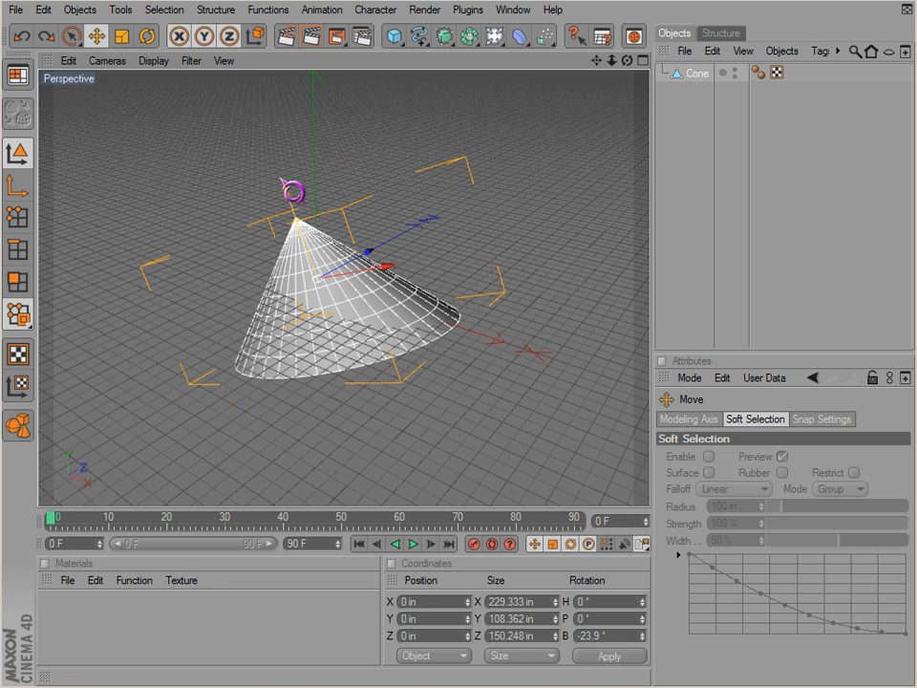
pyautogui.click(204, 35)
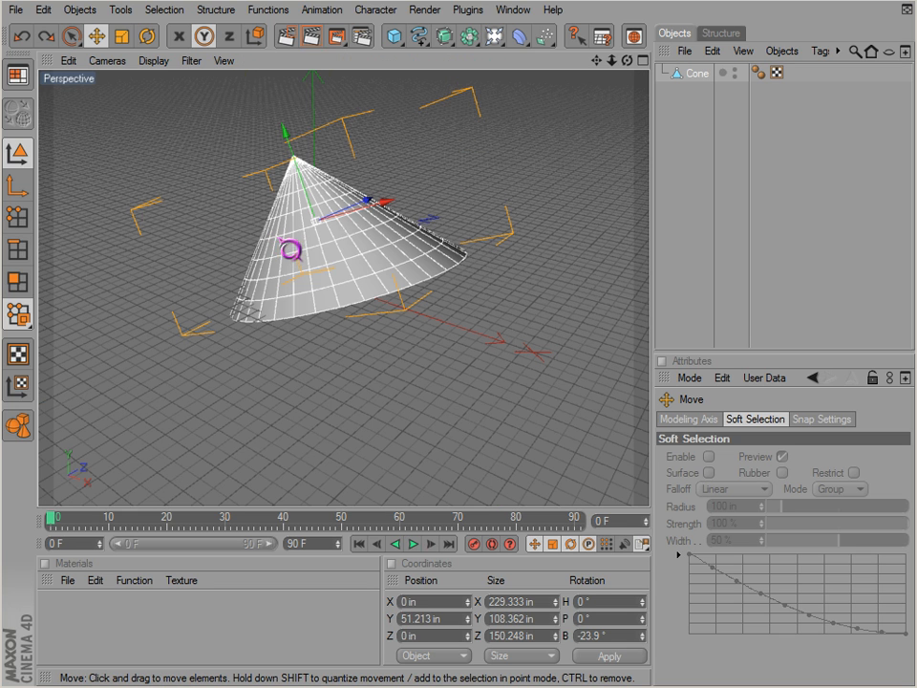
# Step: Hover the Scale tool, then return to the Move tool with all axes enabled
pyautogui.click(122, 36)
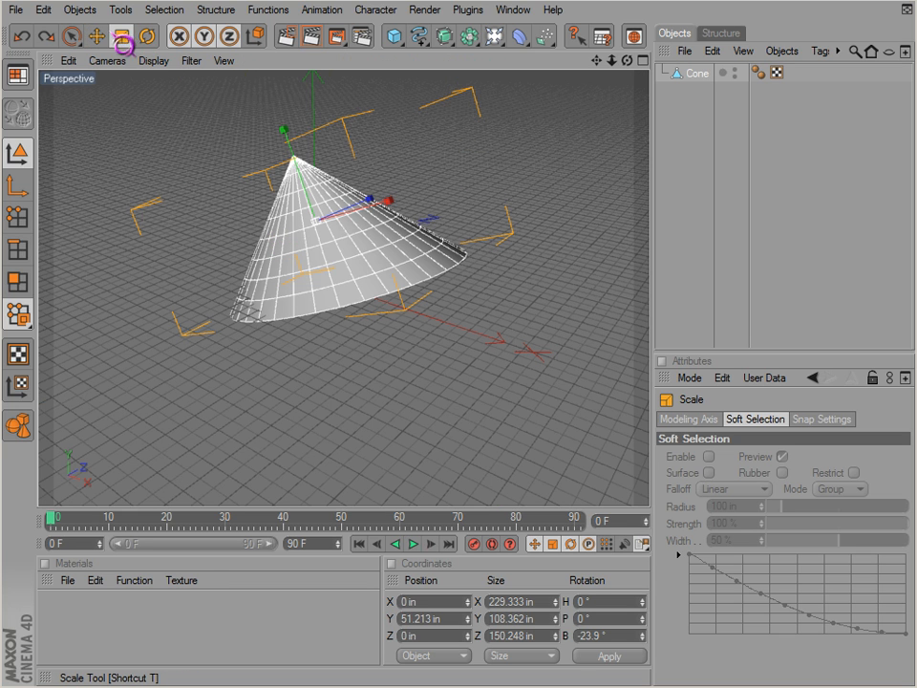
pyautogui.click(95, 35)
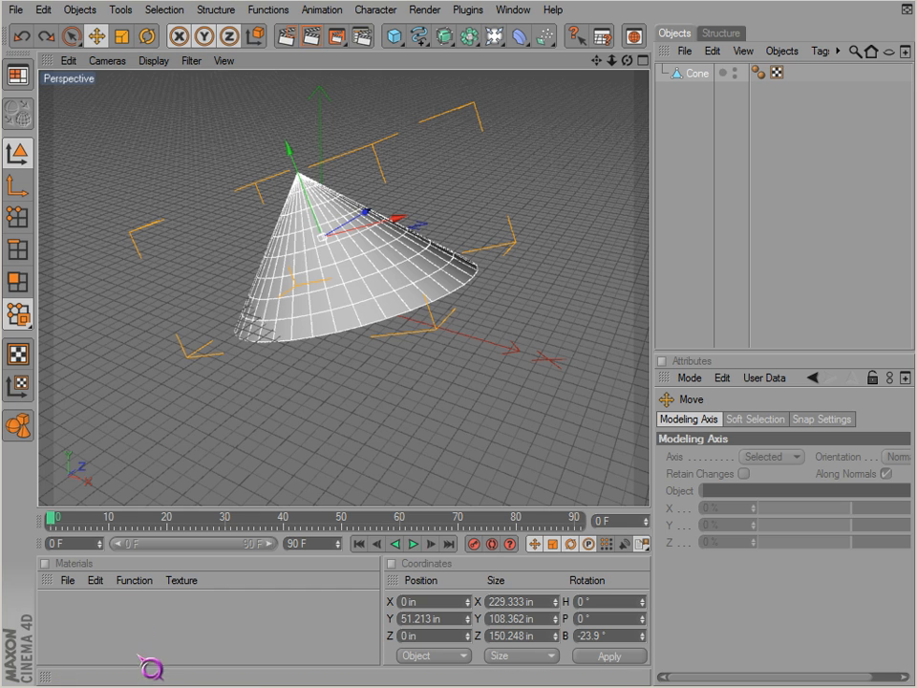
pyautogui.moveTo(118, 35)
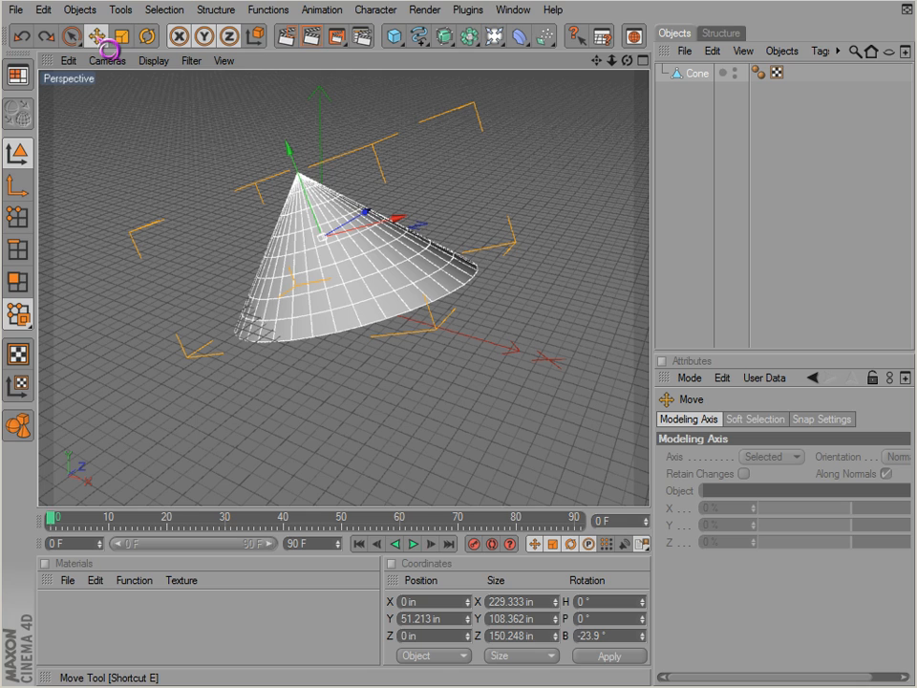
# Step: Cycle through the transform tools, then drag the cone to about Z -82.3 in
pyautogui.click(140, 36)
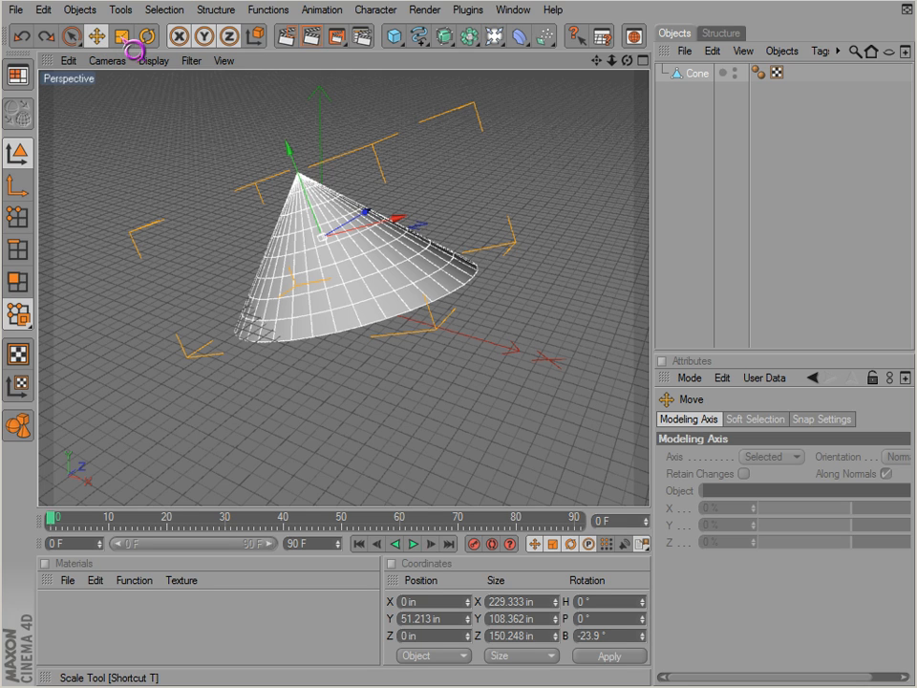
pyautogui.moveTo(137, 50)
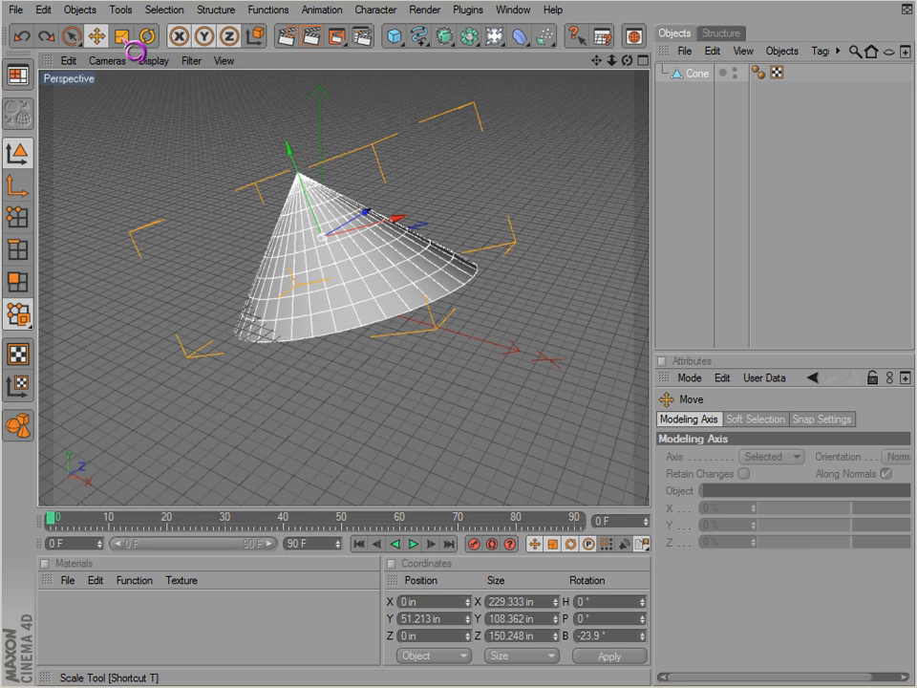
pyautogui.click(152, 36)
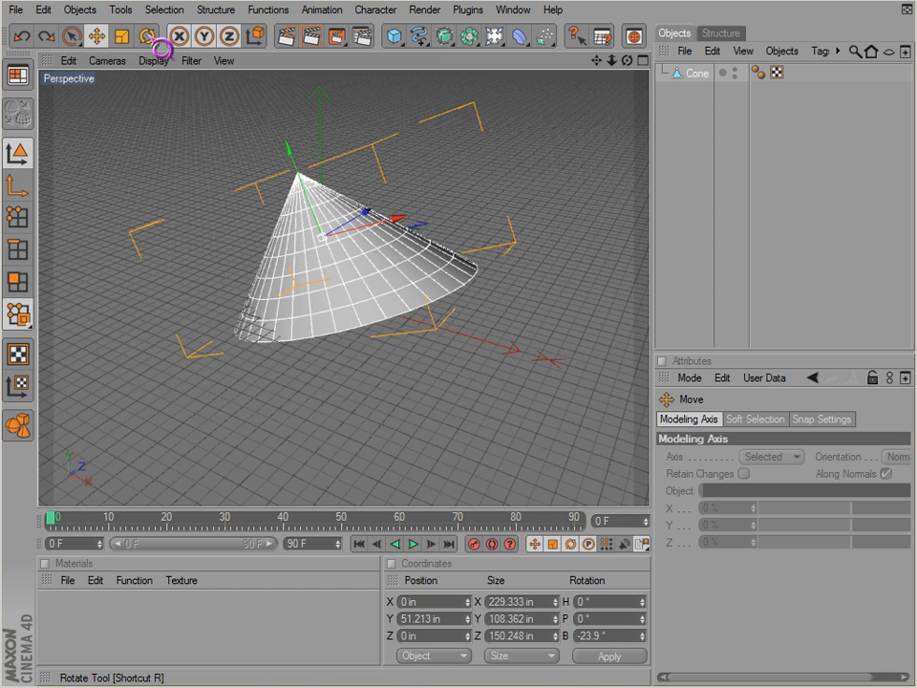
pyautogui.click(147, 35)
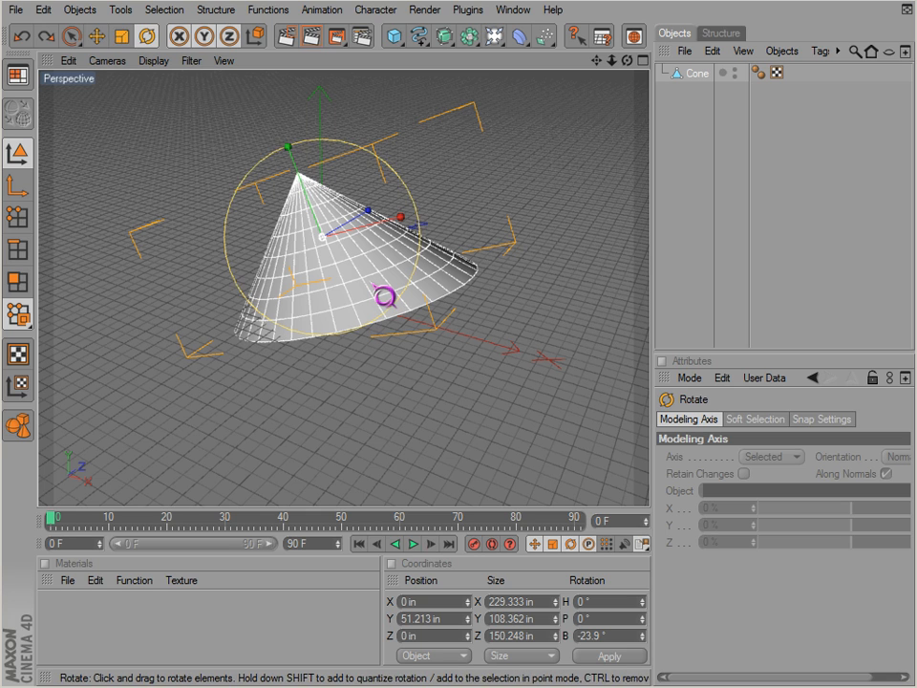
pyautogui.click(96, 36)
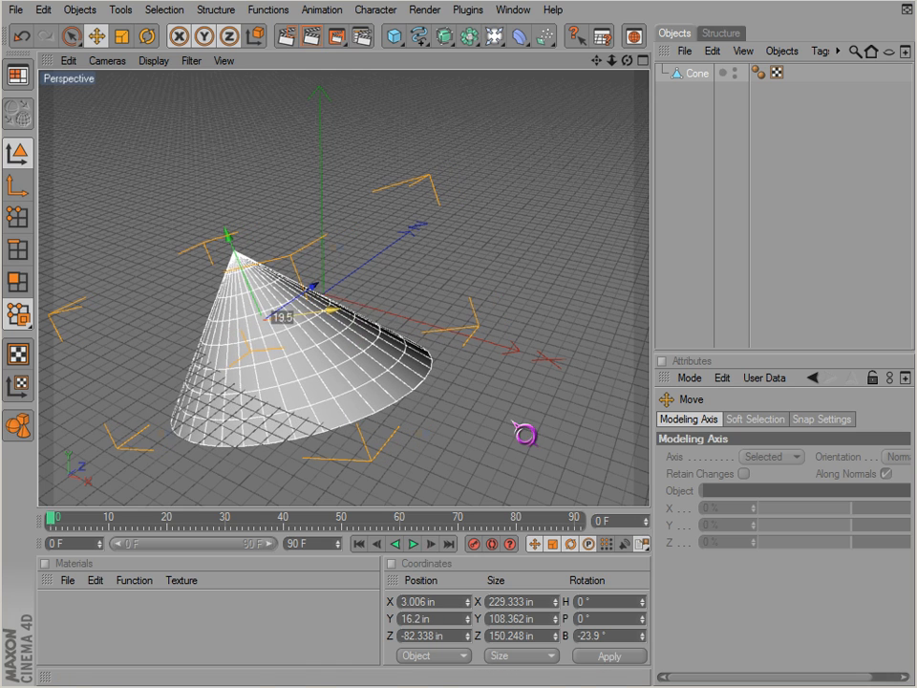
pyautogui.moveTo(525, 435); pyautogui.dragTo(373, 315)
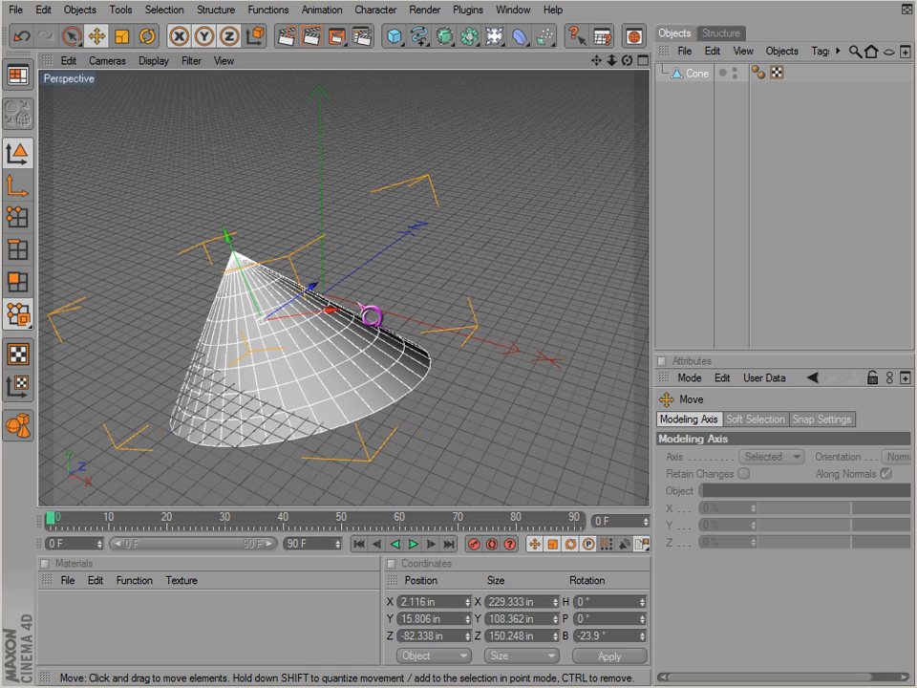
# Step: Scale the cone's X size down to about 157.6 in, leaving Rotate active
pyautogui.click(123, 36)
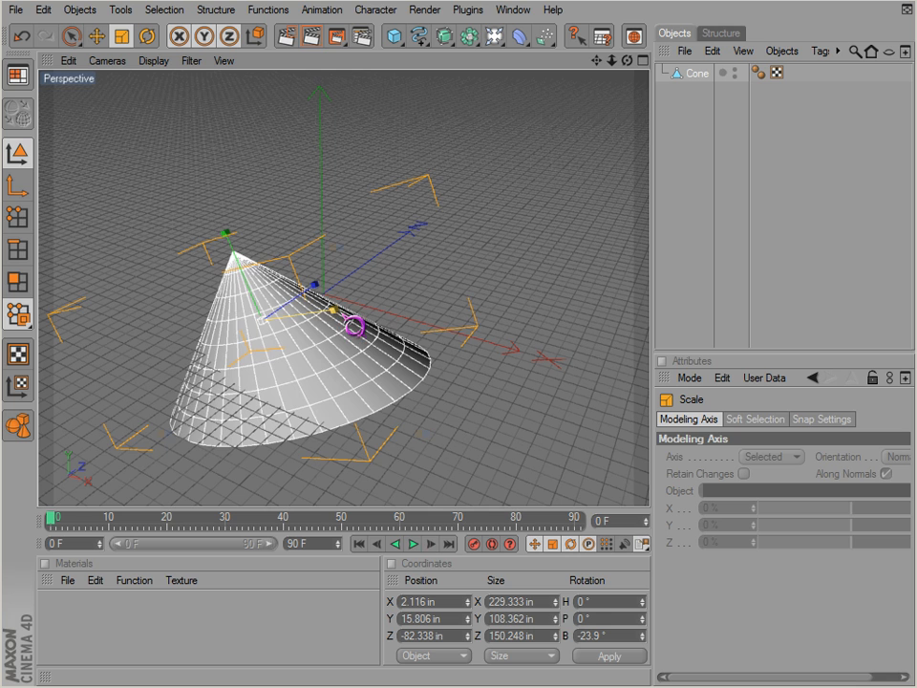
pyautogui.moveTo(355, 330); pyautogui.dragTo(280, 304)
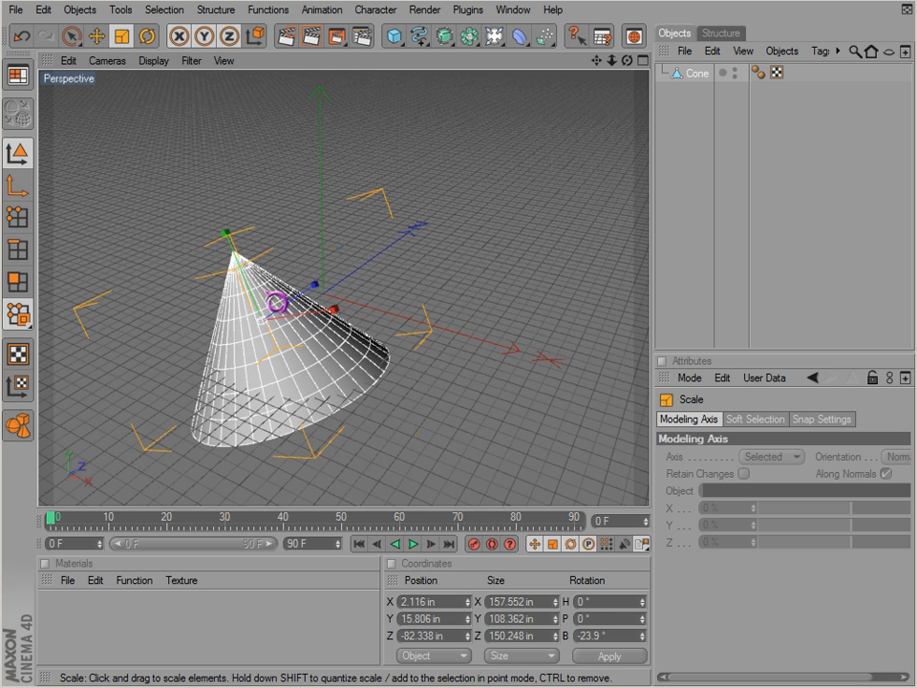
pyautogui.click(145, 36)
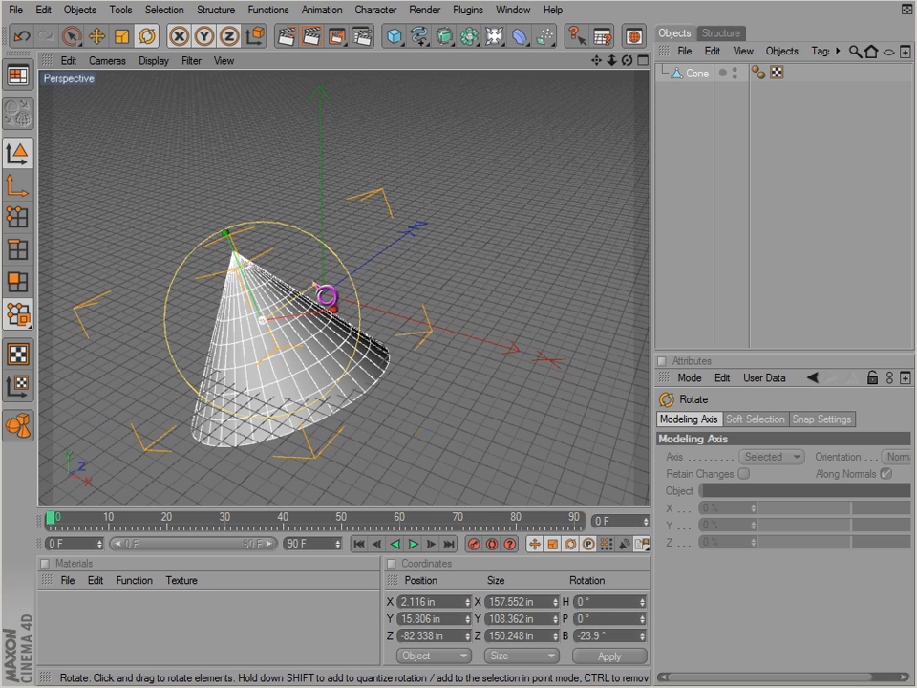